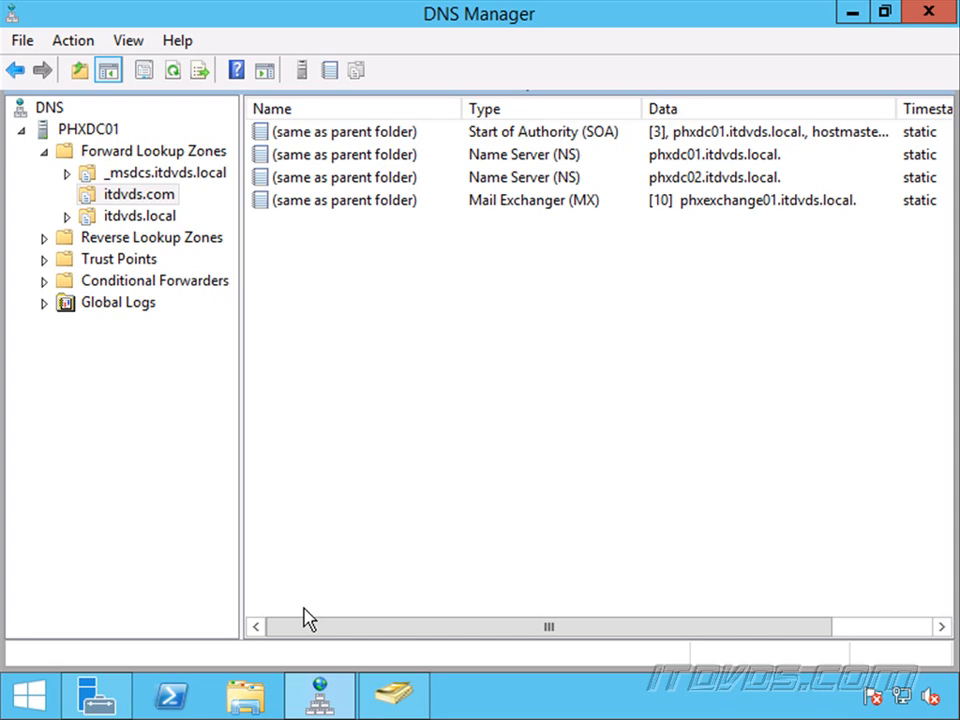
pyautogui.moveTo(390, 260)
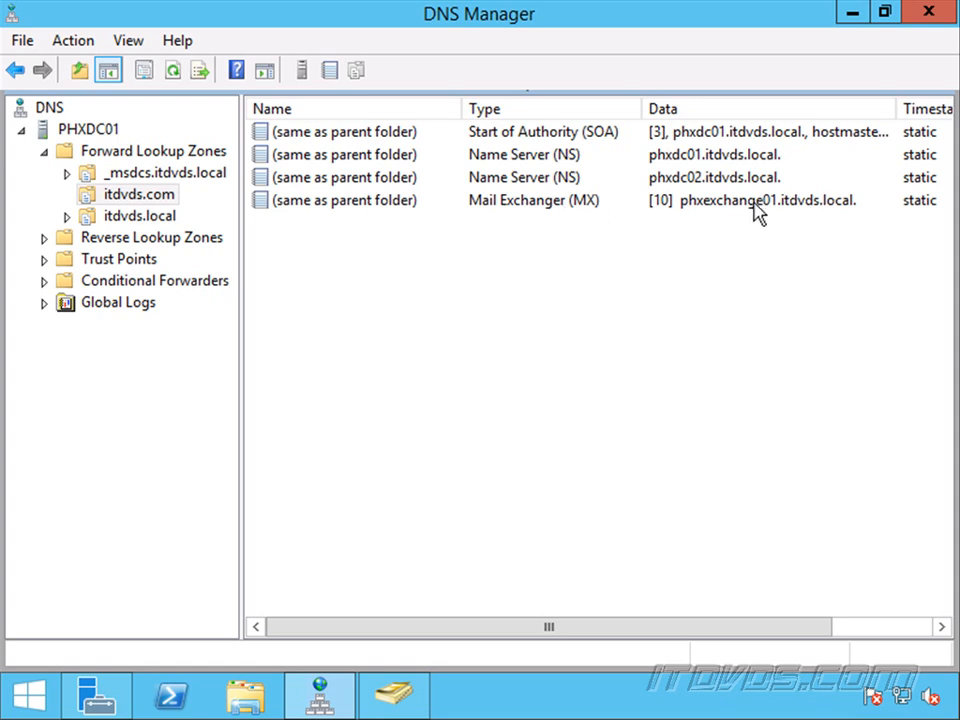
pyautogui.moveTo(388, 216)
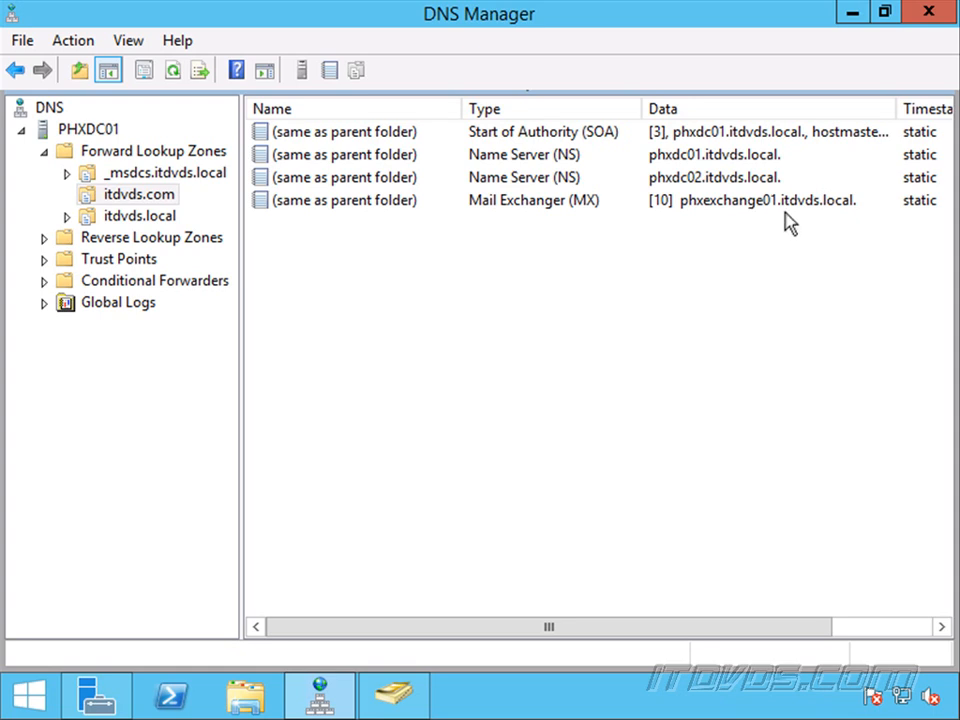
pyautogui.moveTo(836, 218)
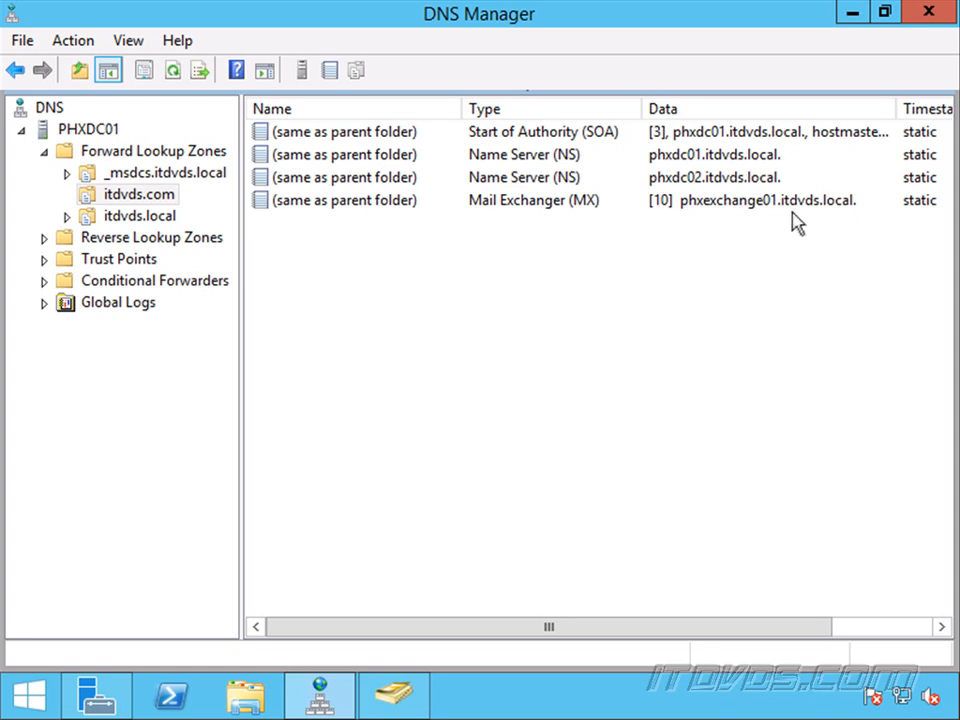
pyautogui.moveTo(848, 216)
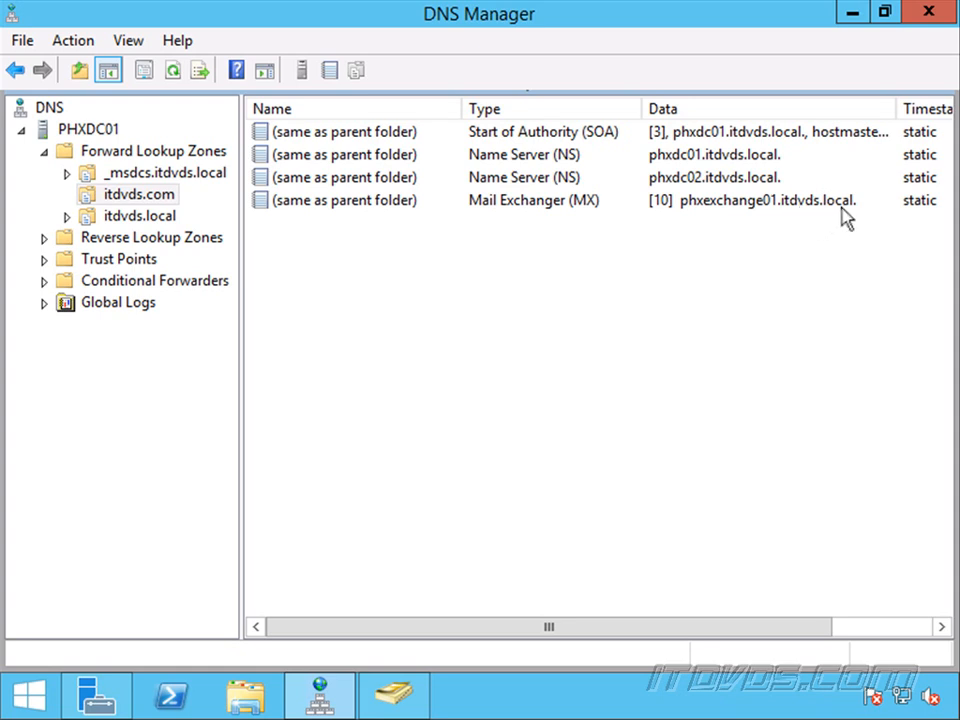
pyautogui.moveTo(840, 222)
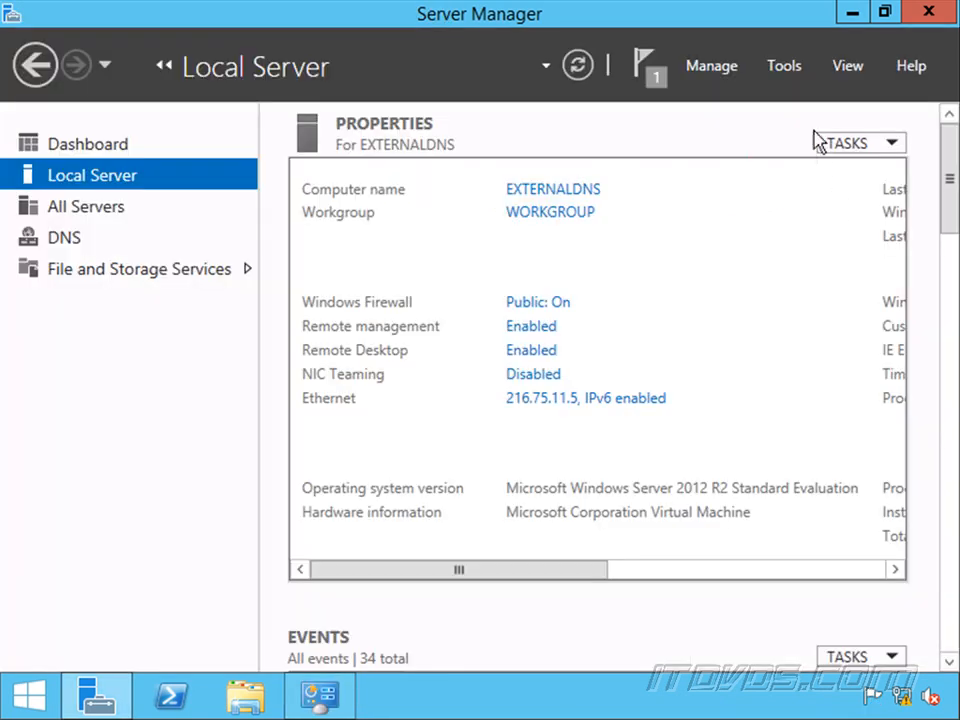
pyautogui.moveTo(564, 200)
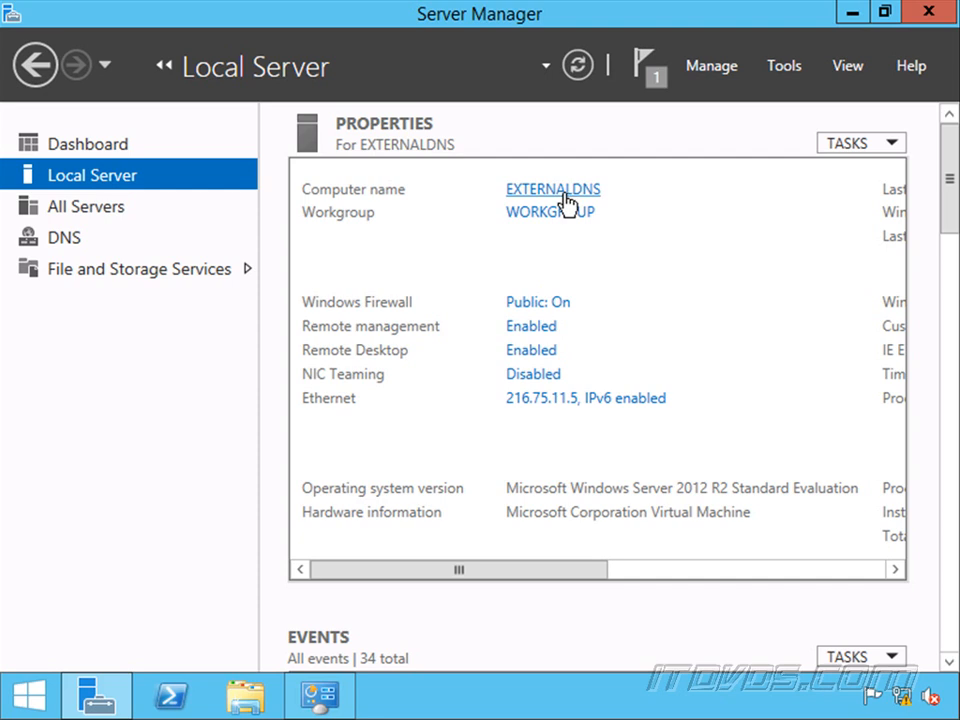
# Launch DNS Manager for the EXTERNALDNS server from Server Manager's Tools menu.
pyautogui.click(784, 64)
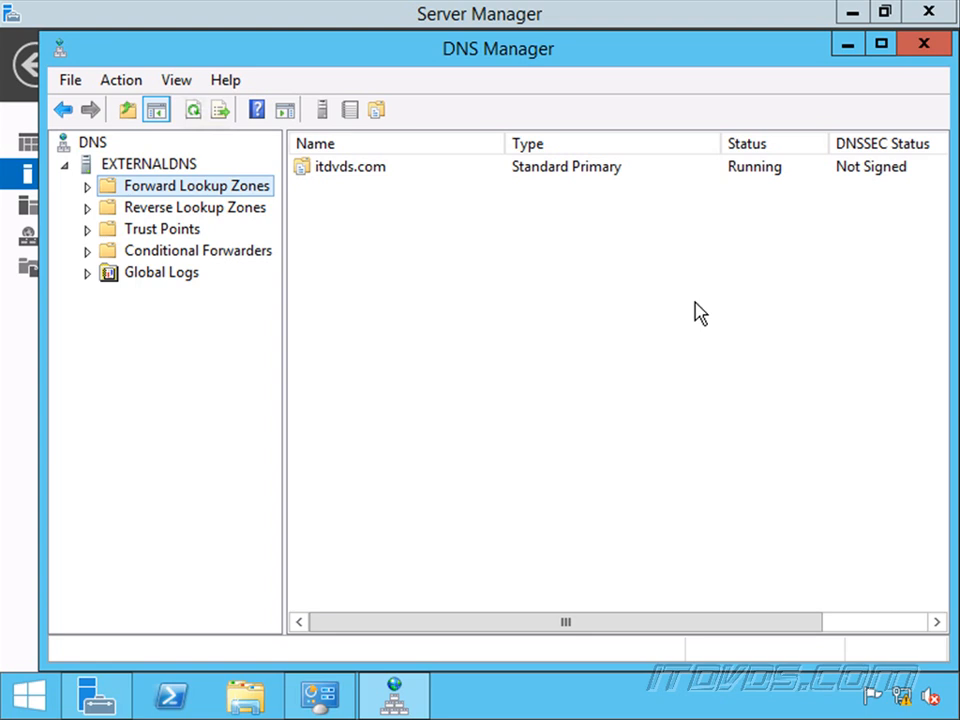
# Show the external itdvds.com zone's records, including the MX for mail.itdvds.com and mail host 216.77.77.10.
pyautogui.click(88, 184)
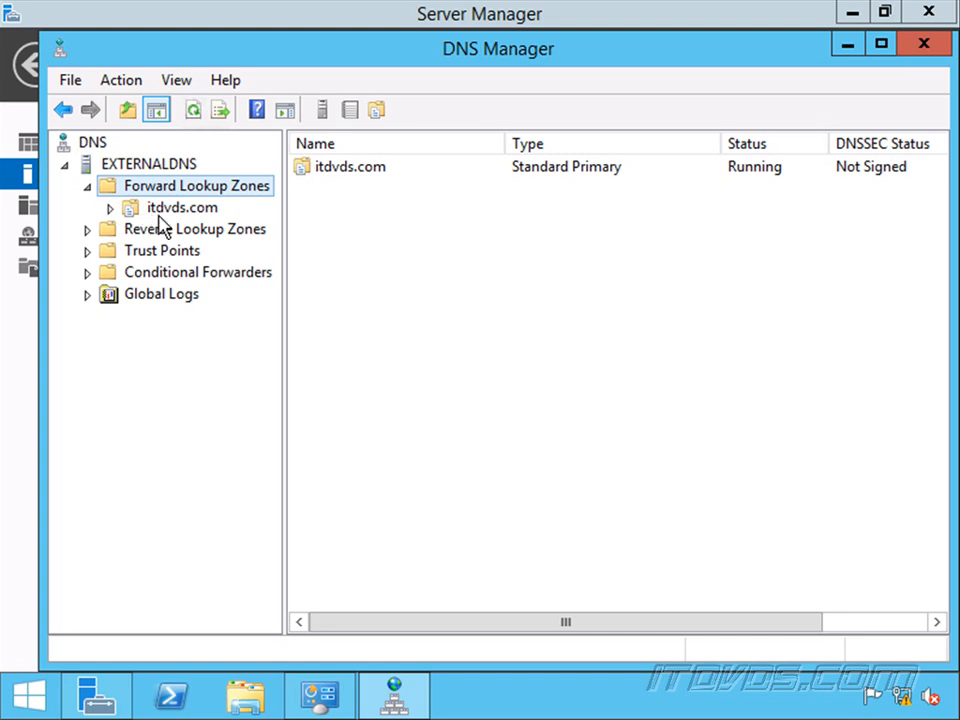
pyautogui.click(182, 206)
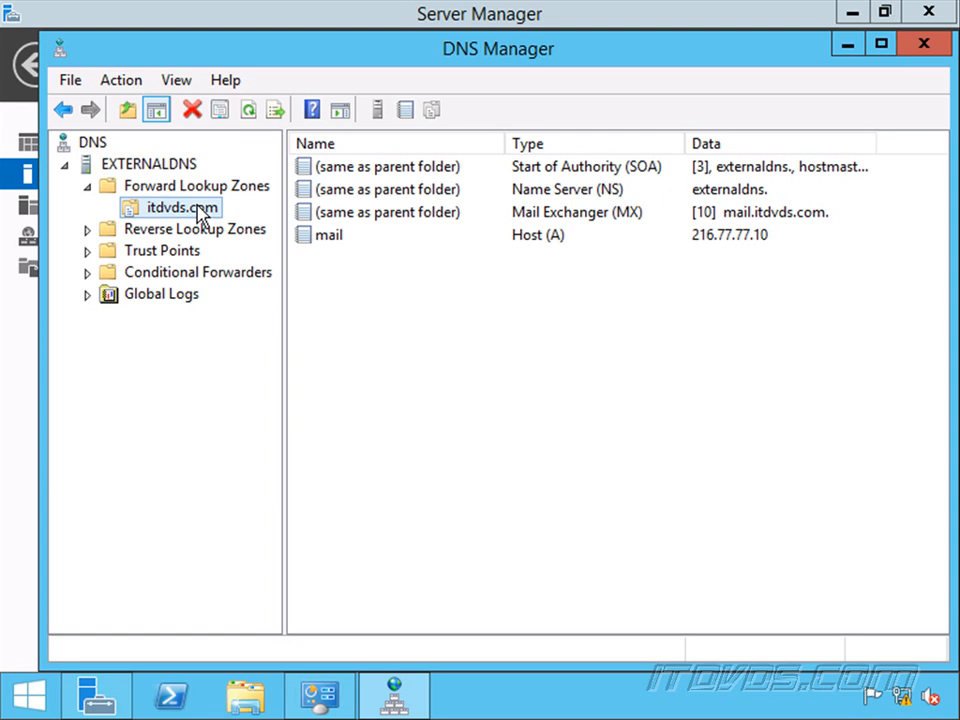
pyautogui.moveTo(220, 216)
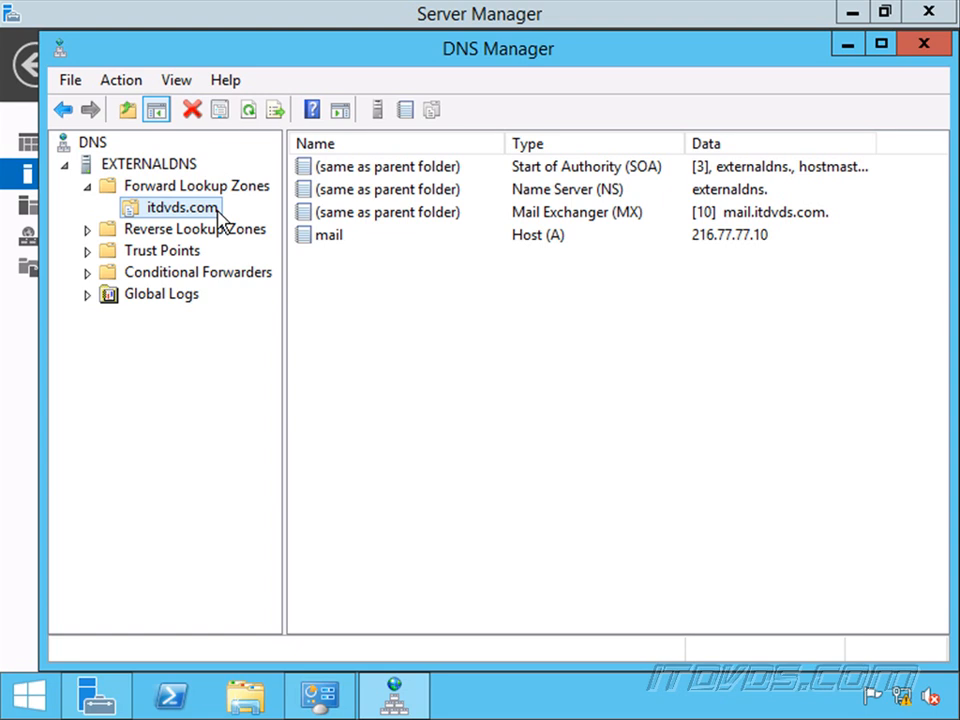
pyautogui.moveTo(258, 252)
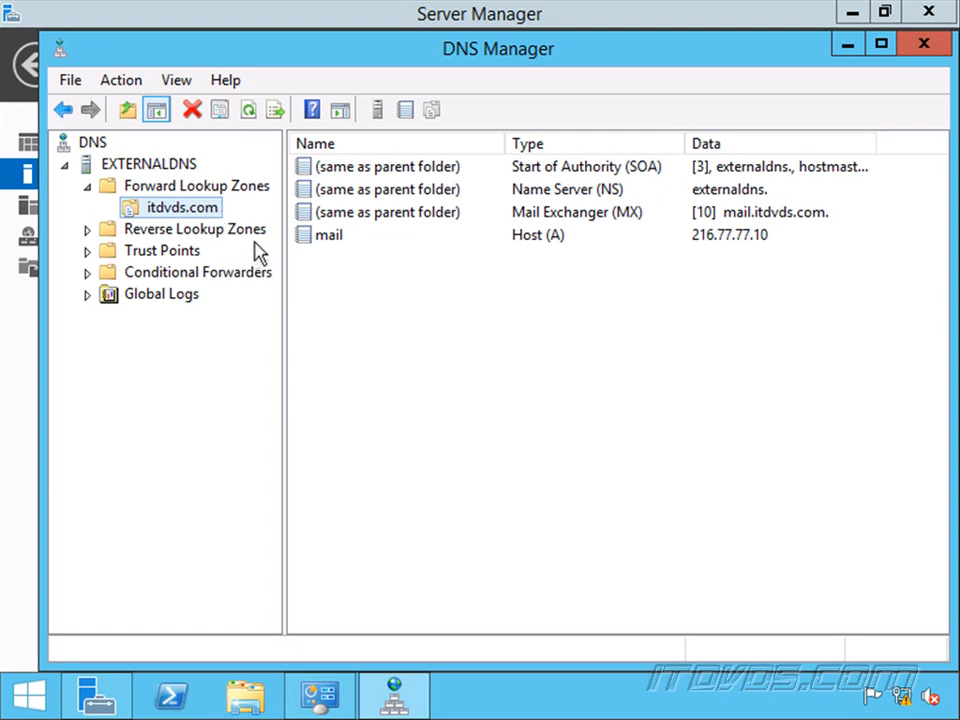
pyautogui.moveTo(200, 230)
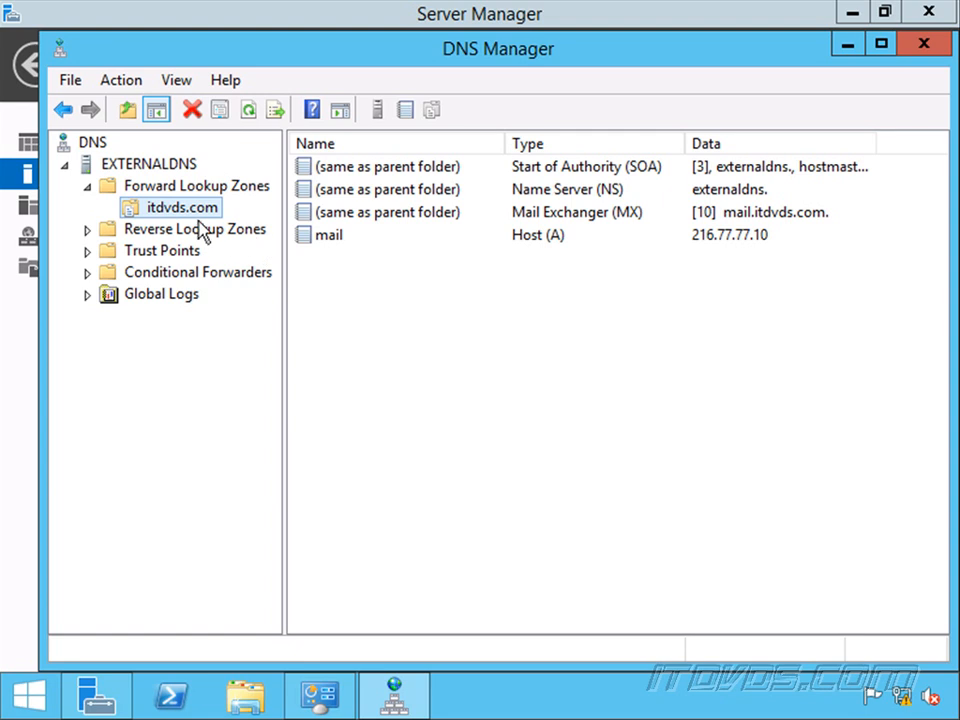
# Select the mail Host (A) record pointing to 216.77.77.10 in the itdvds.com zone.
pyautogui.click(330, 234)
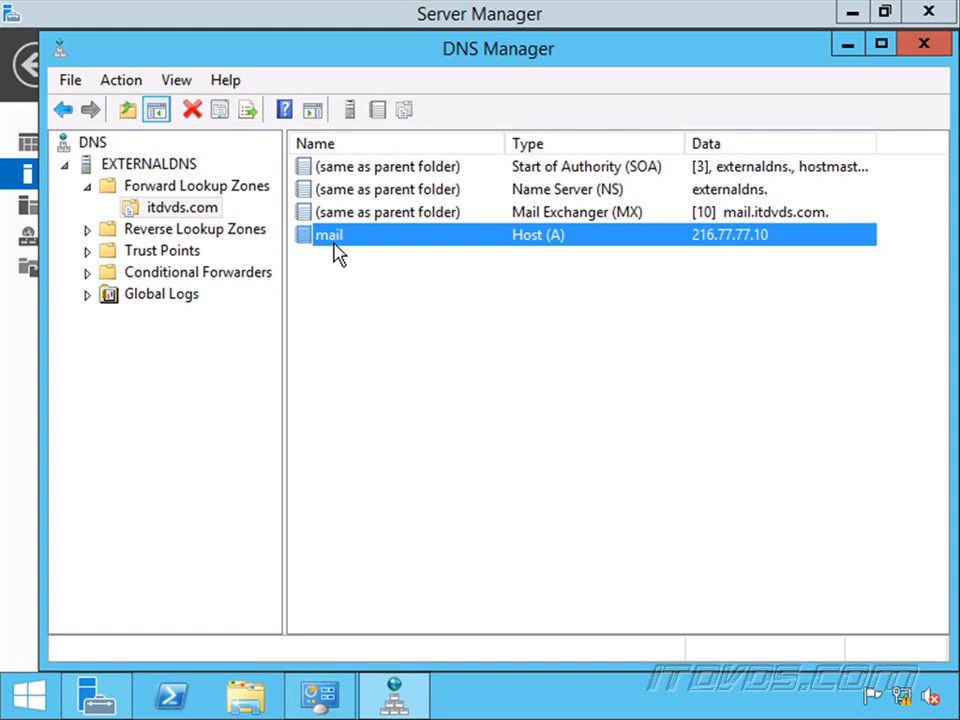
pyautogui.moveTo(344, 252)
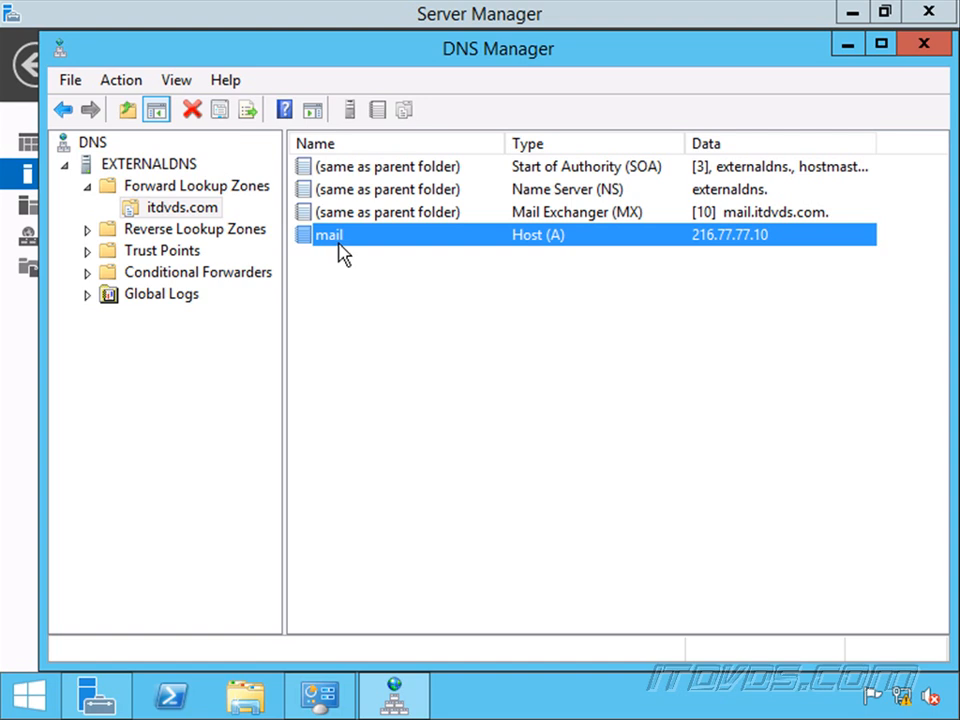
pyautogui.moveTo(350, 262)
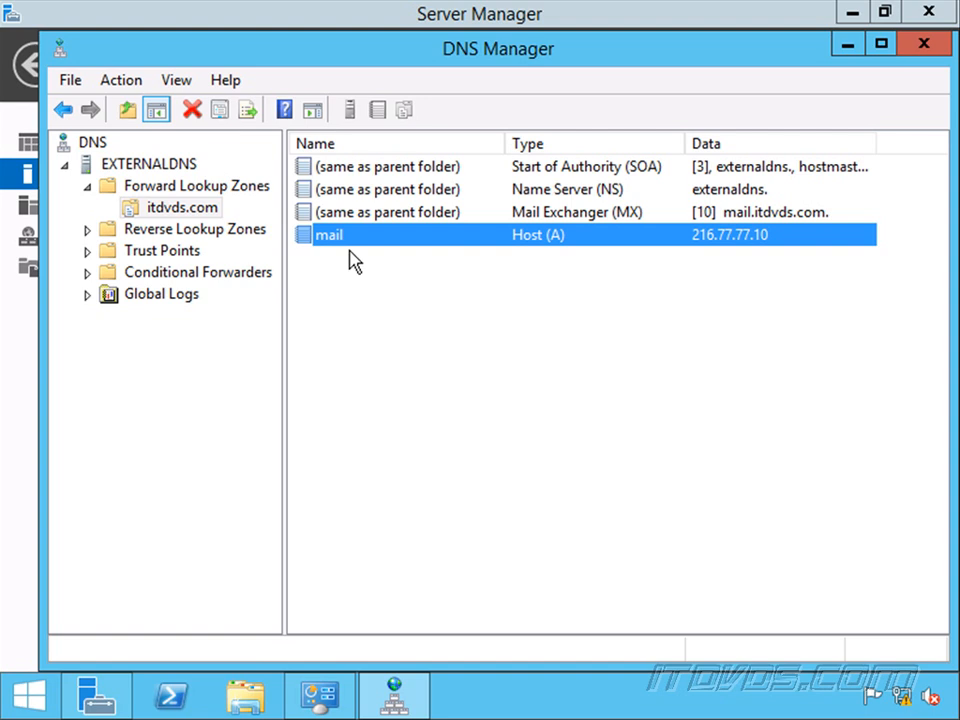
pyautogui.moveTo(352, 256)
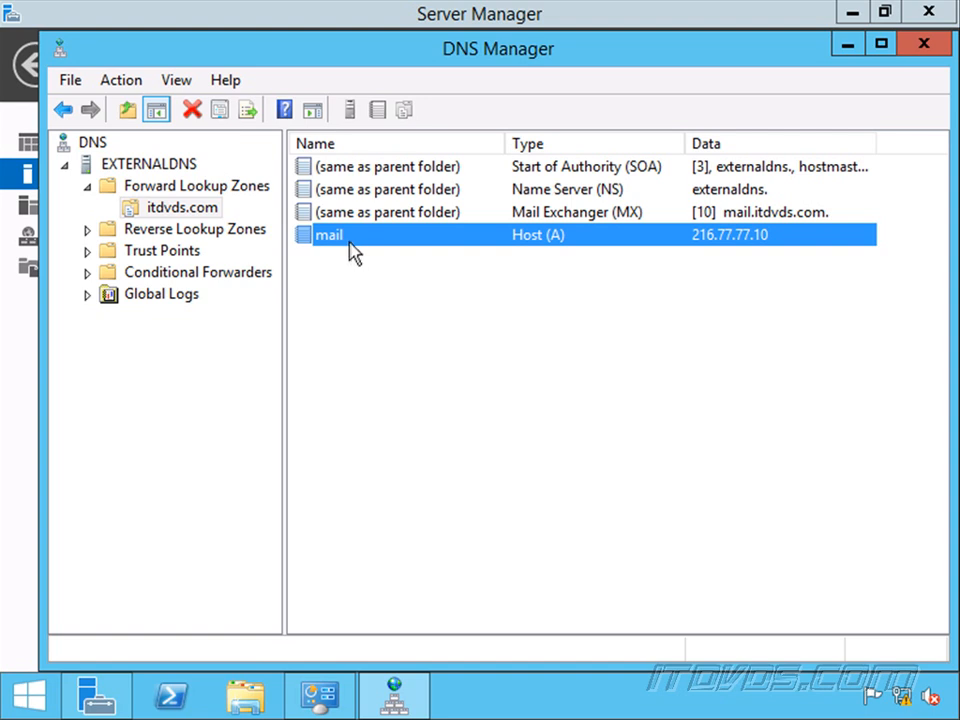
pyautogui.moveTo(350, 244)
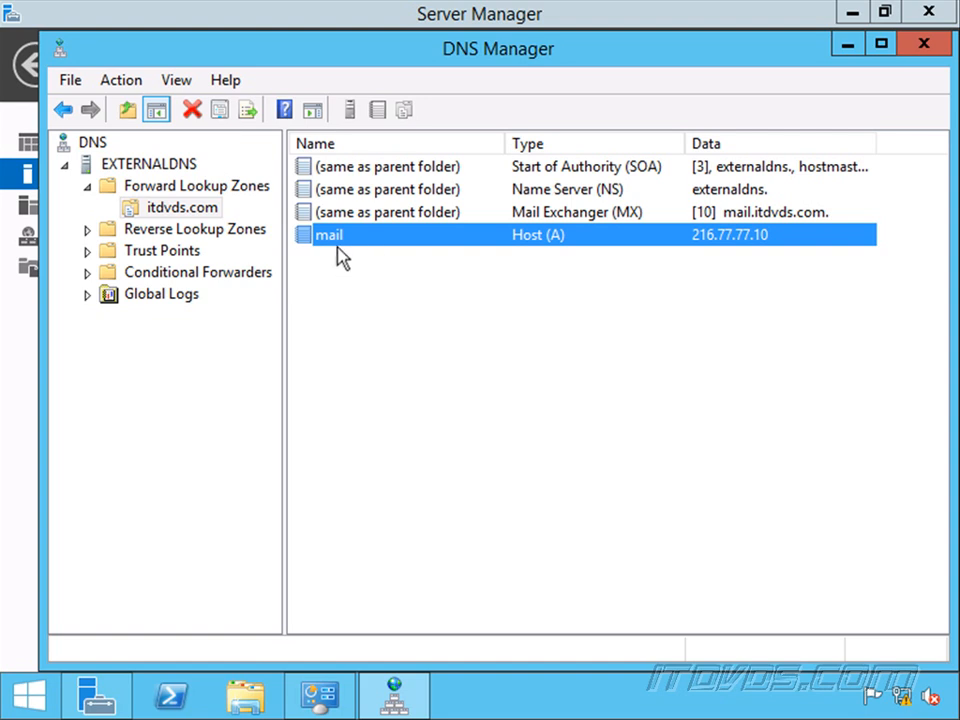
pyautogui.moveTo(614, 248)
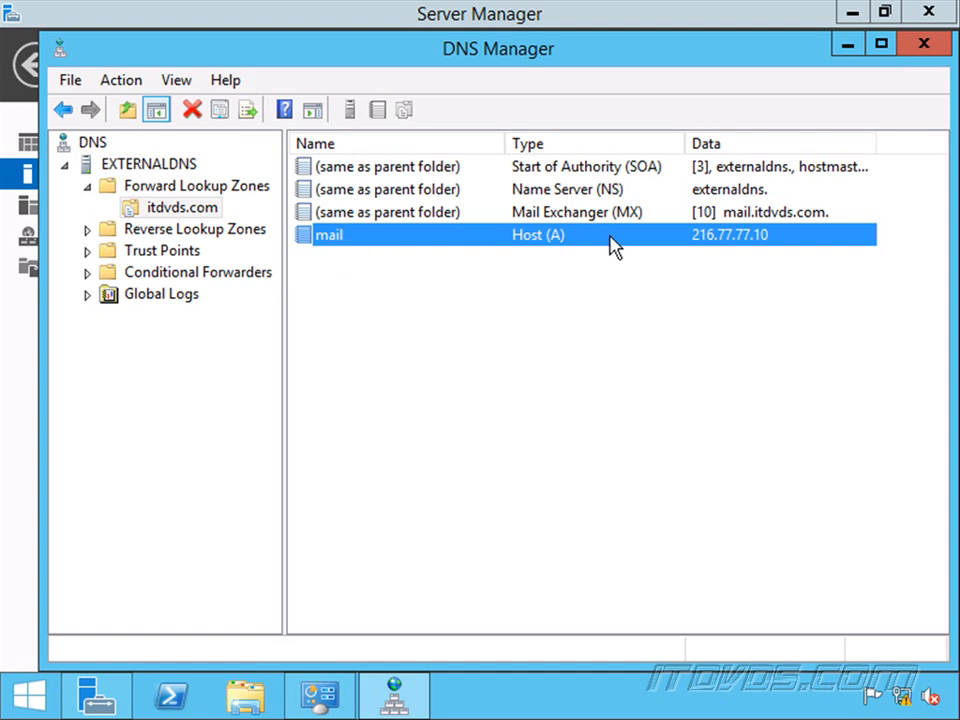
pyautogui.moveTo(530, 240)
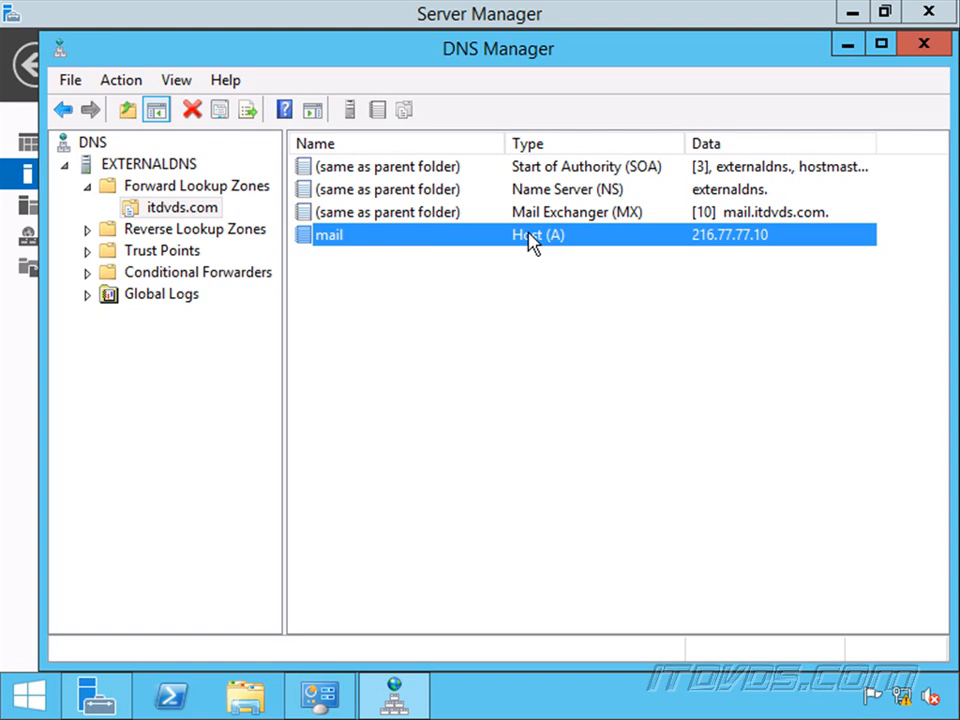
pyautogui.moveTo(728, 248)
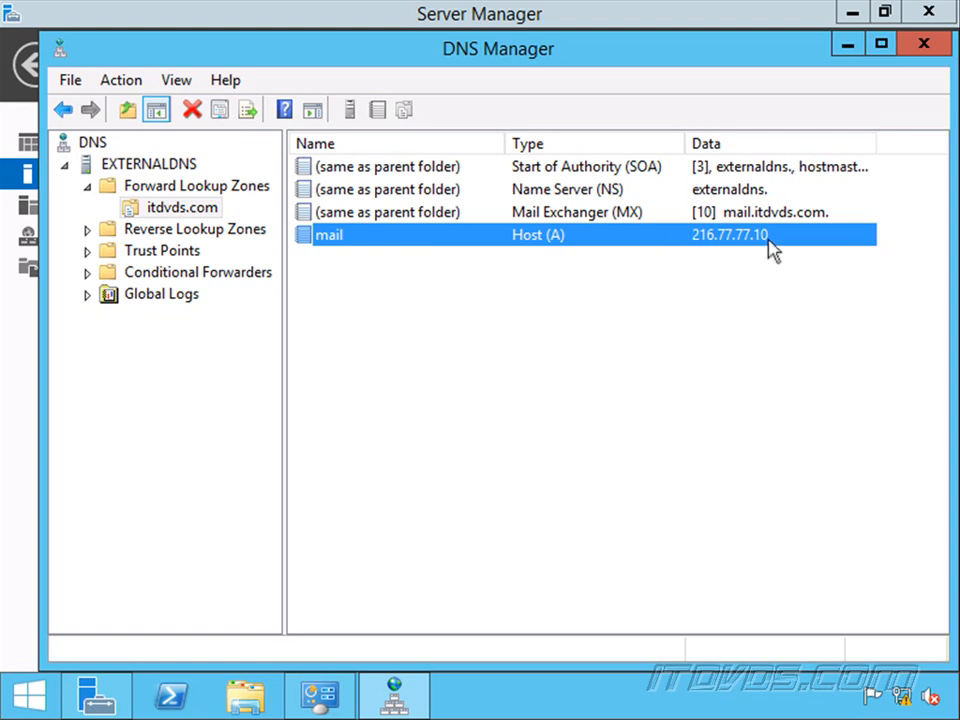
pyautogui.moveTo(728, 248)
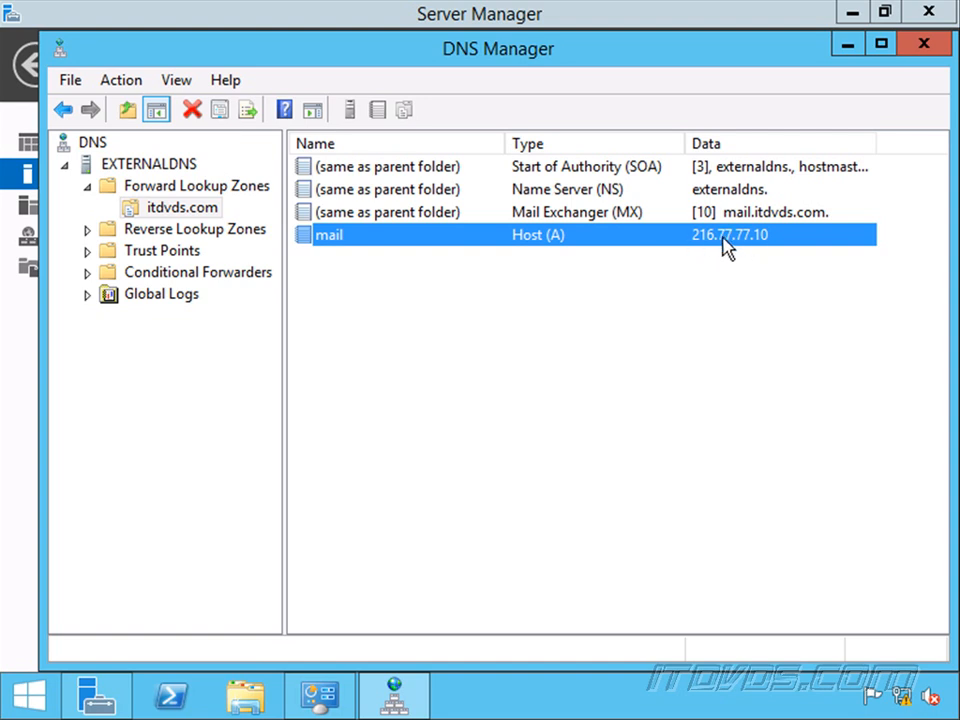
pyautogui.moveTo(736, 244)
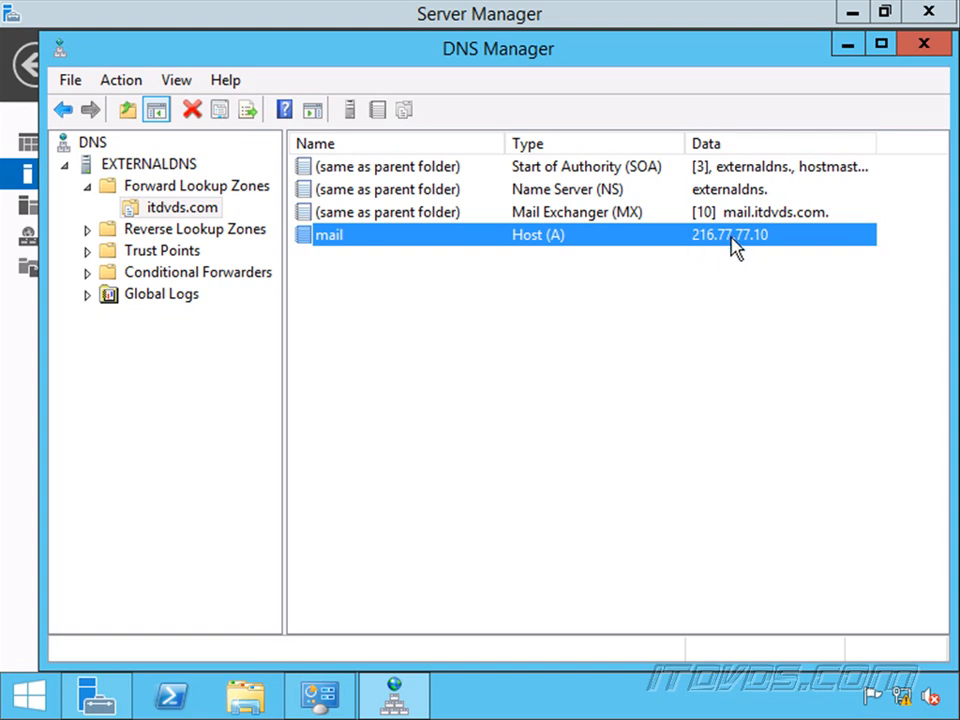
pyautogui.moveTo(464, 616)
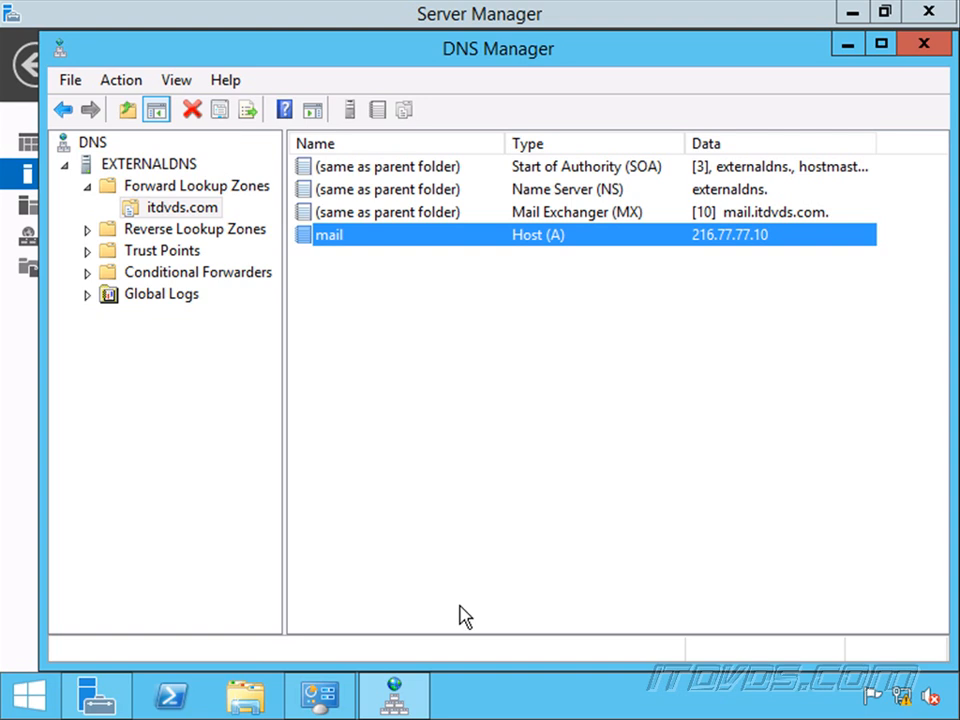
pyautogui.moveTo(596, 222)
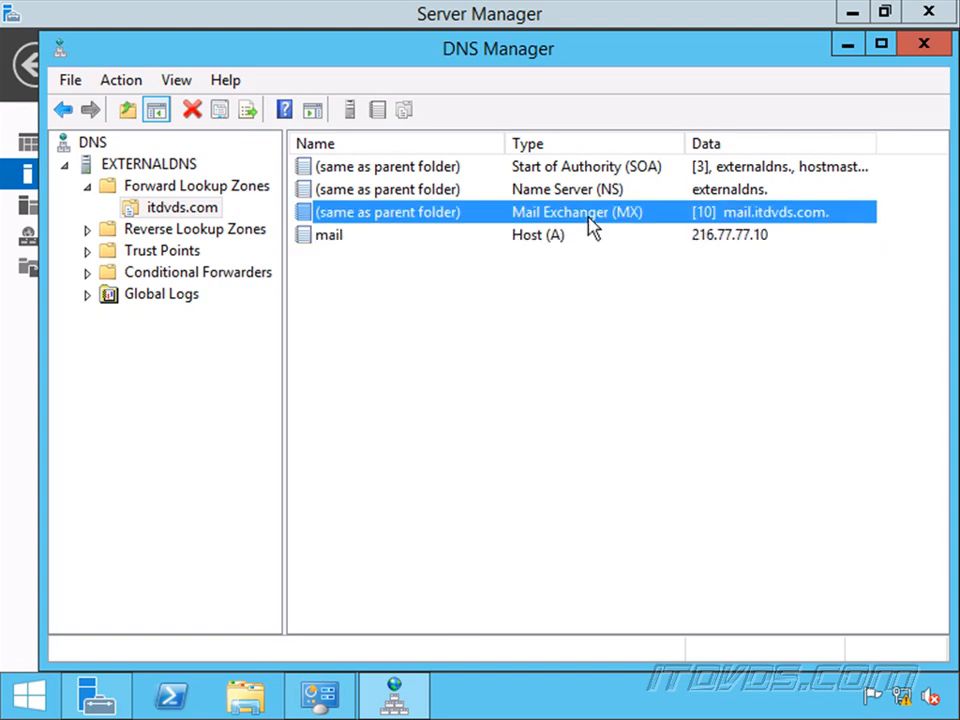
pyautogui.moveTo(796, 236)
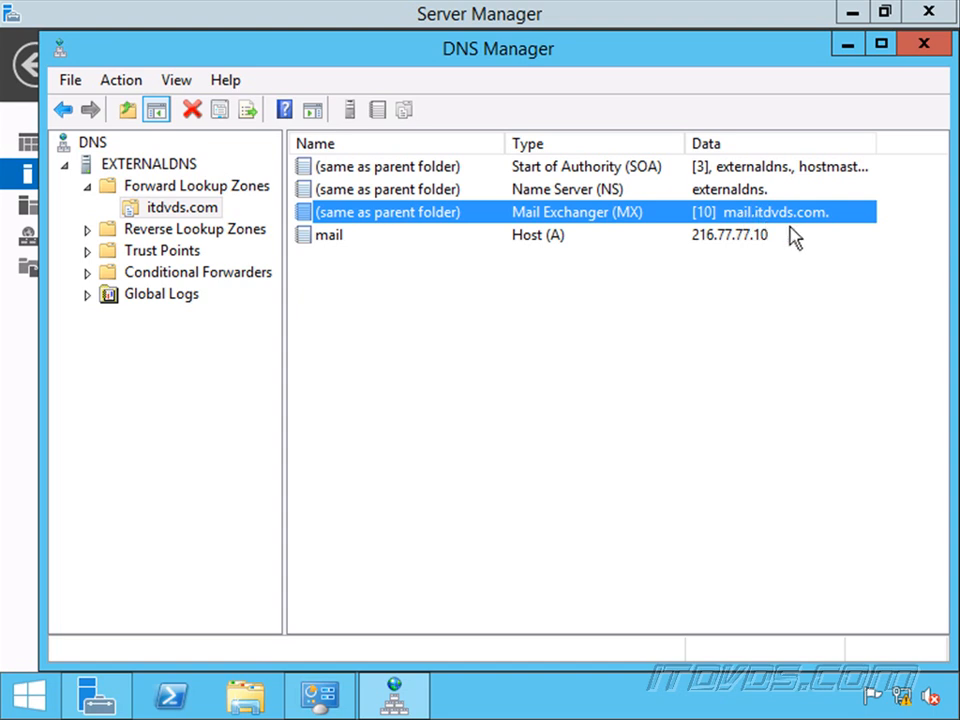
pyautogui.moveTo(784, 236)
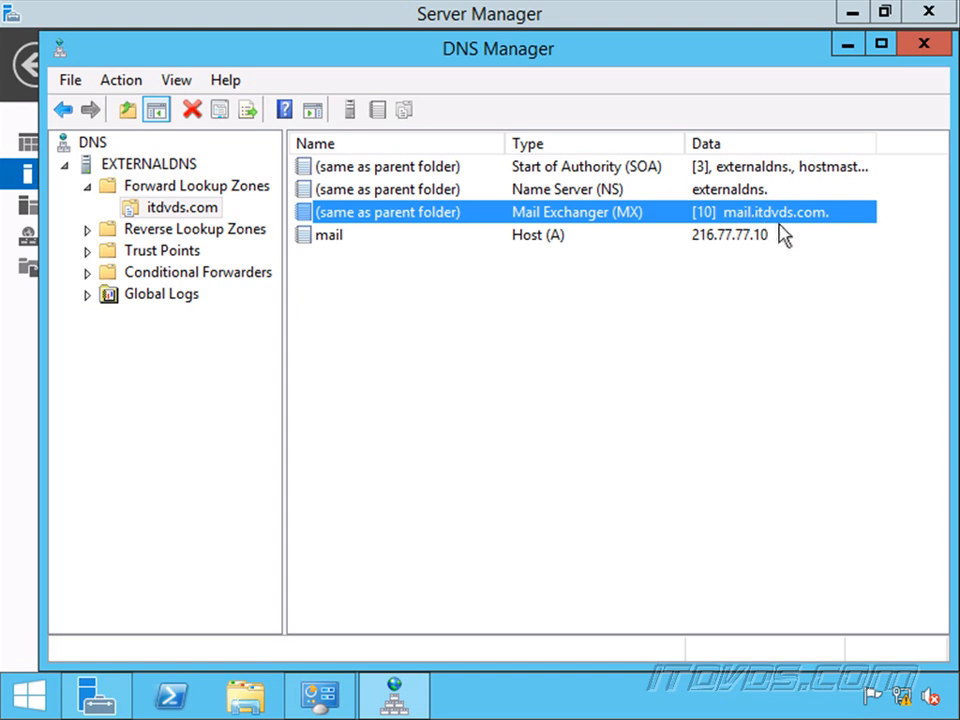
pyautogui.moveTo(192, 302)
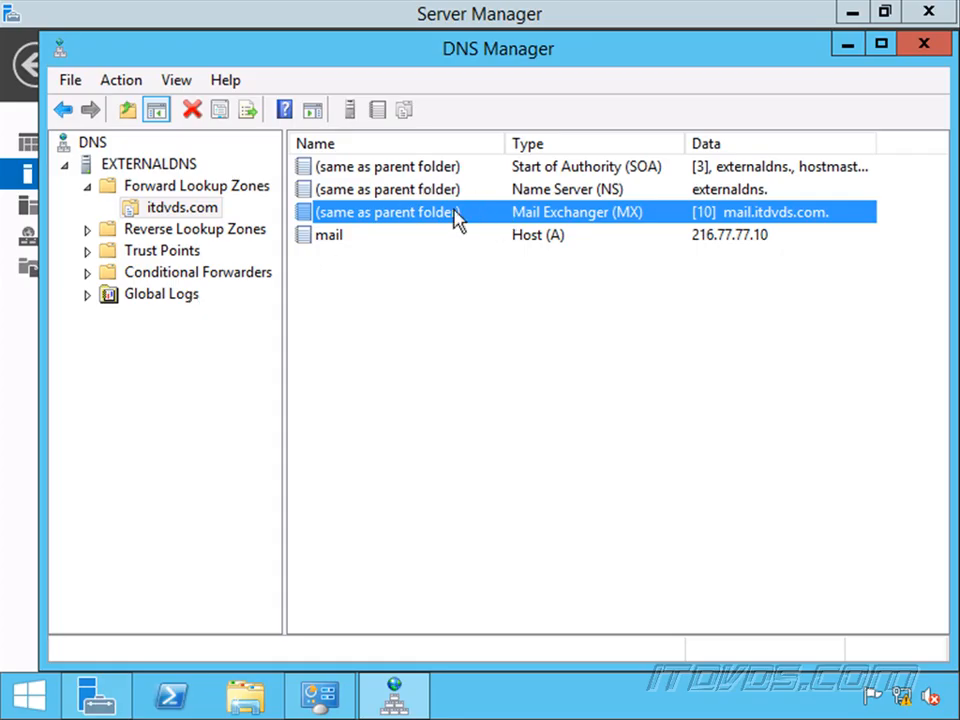
pyautogui.moveTo(432, 228)
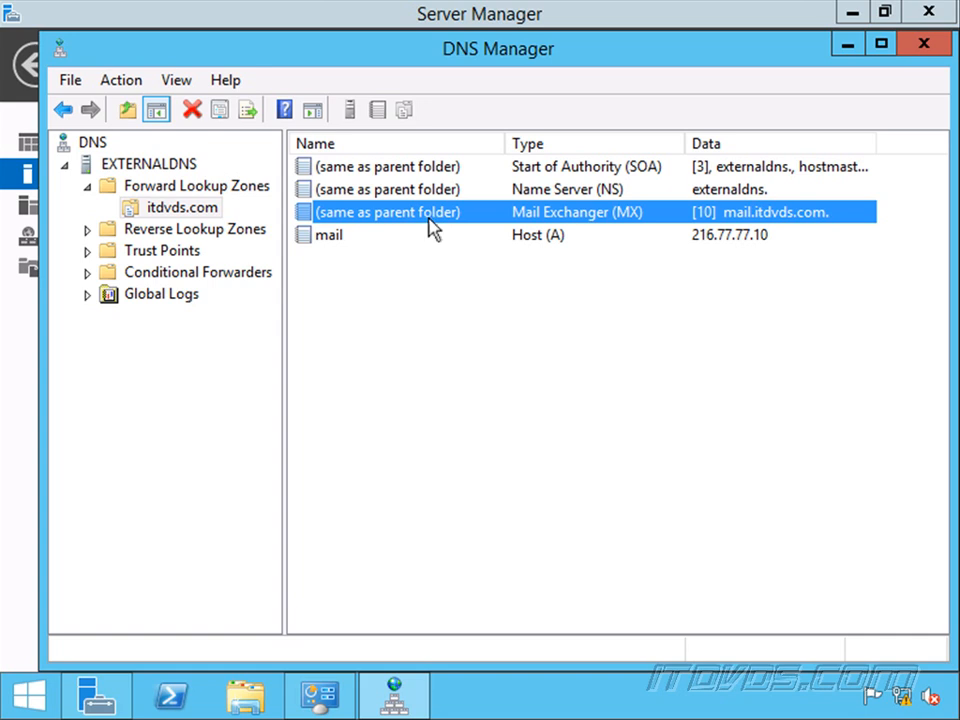
pyautogui.moveTo(758, 228)
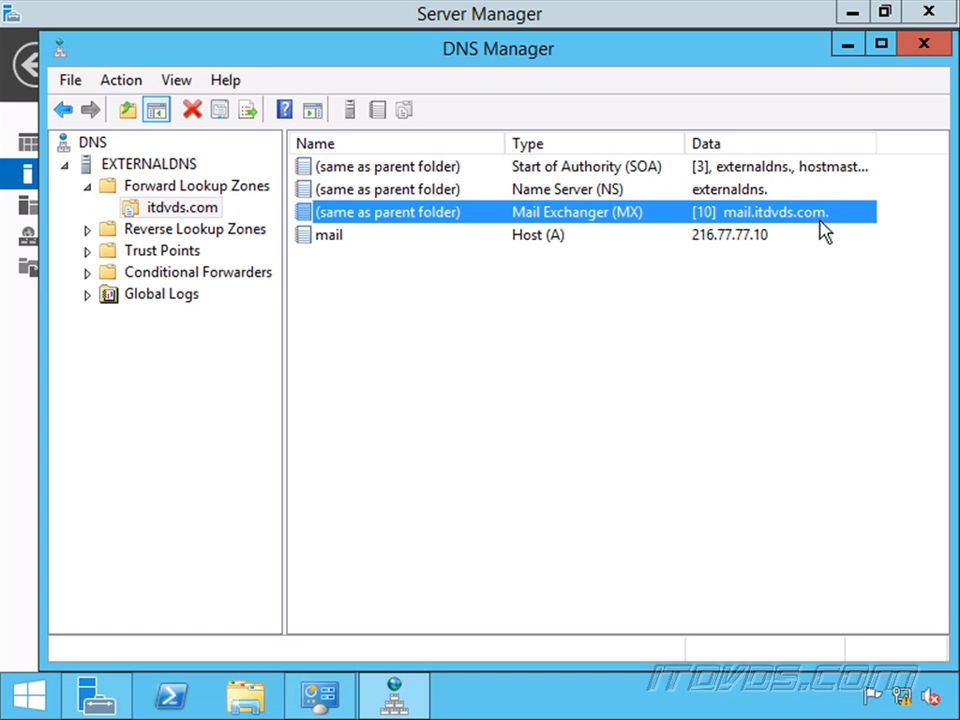
pyautogui.moveTo(580, 284)
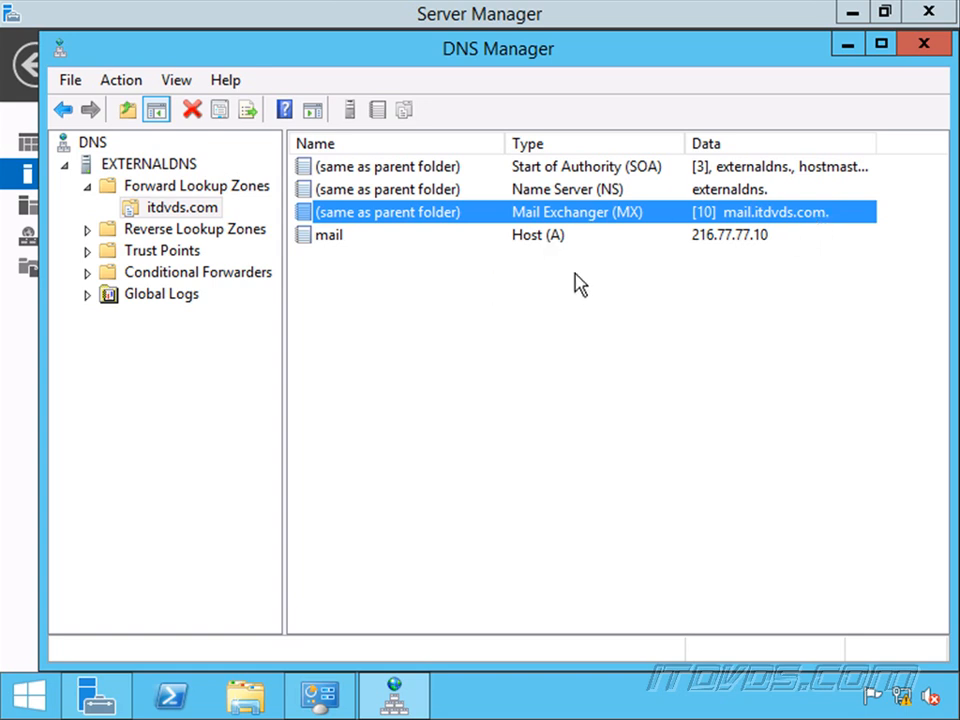
pyautogui.moveTo(512, 260)
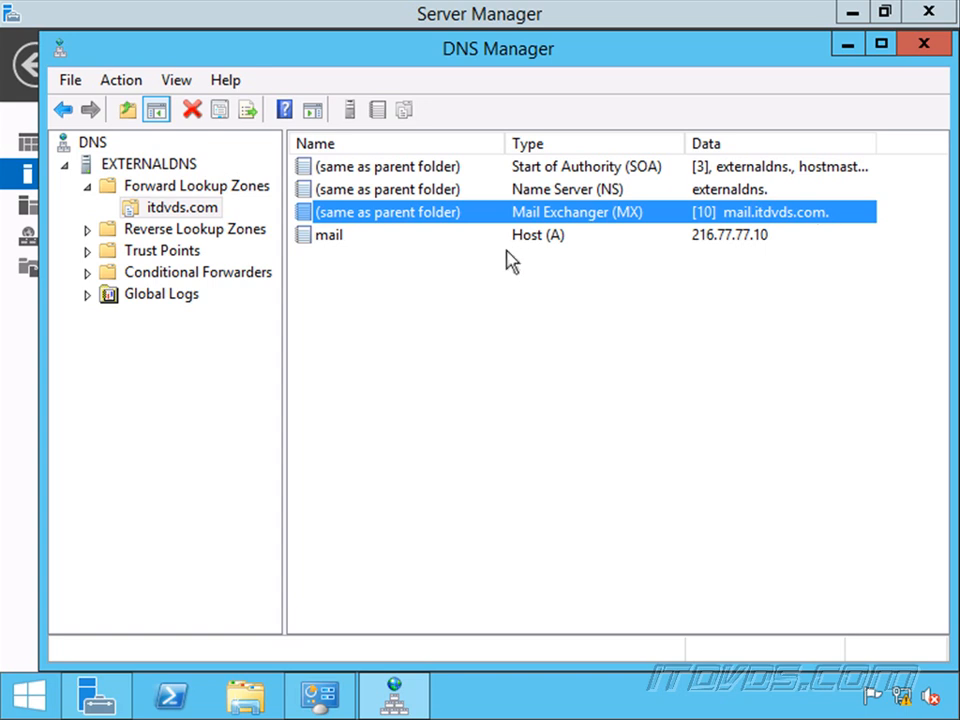
pyautogui.moveTo(490, 258)
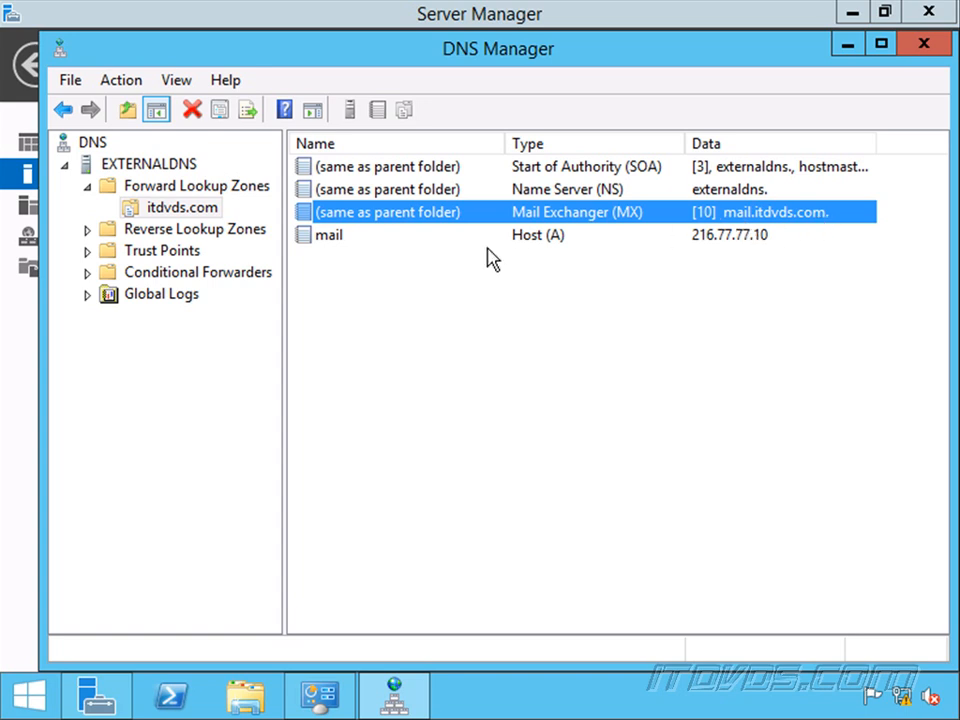
pyautogui.click(330, 234)
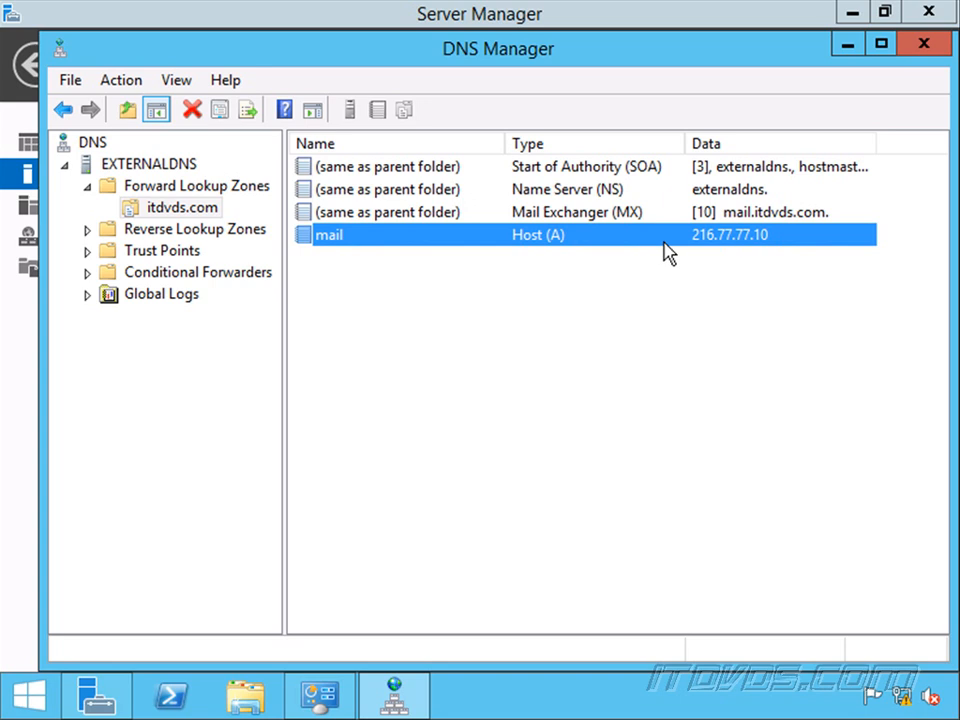
pyautogui.moveTo(724, 252)
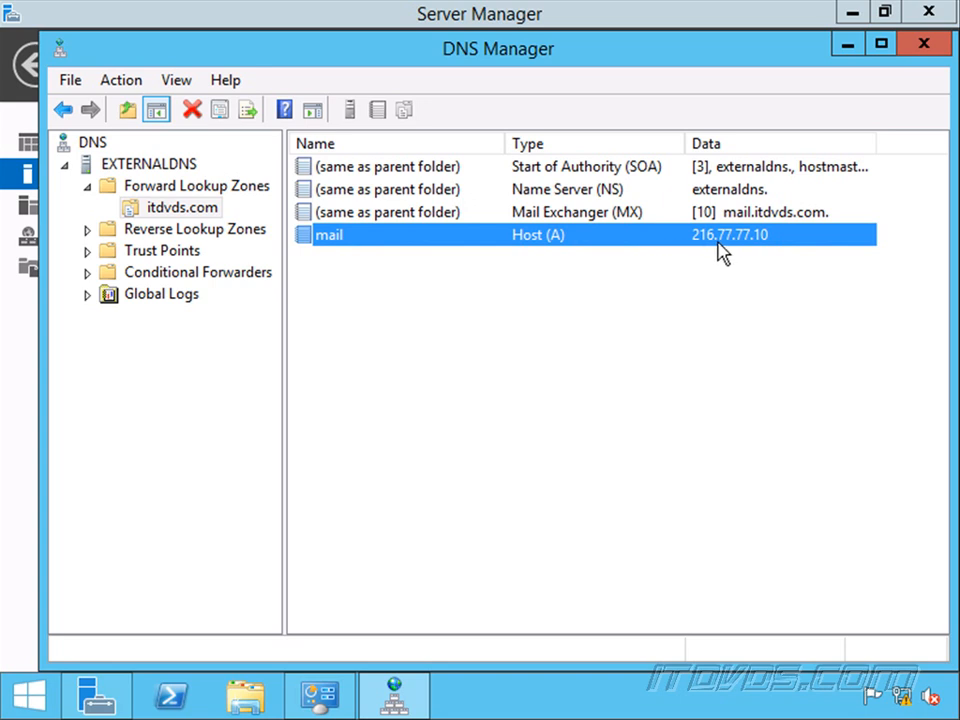
pyautogui.moveTo(750, 256)
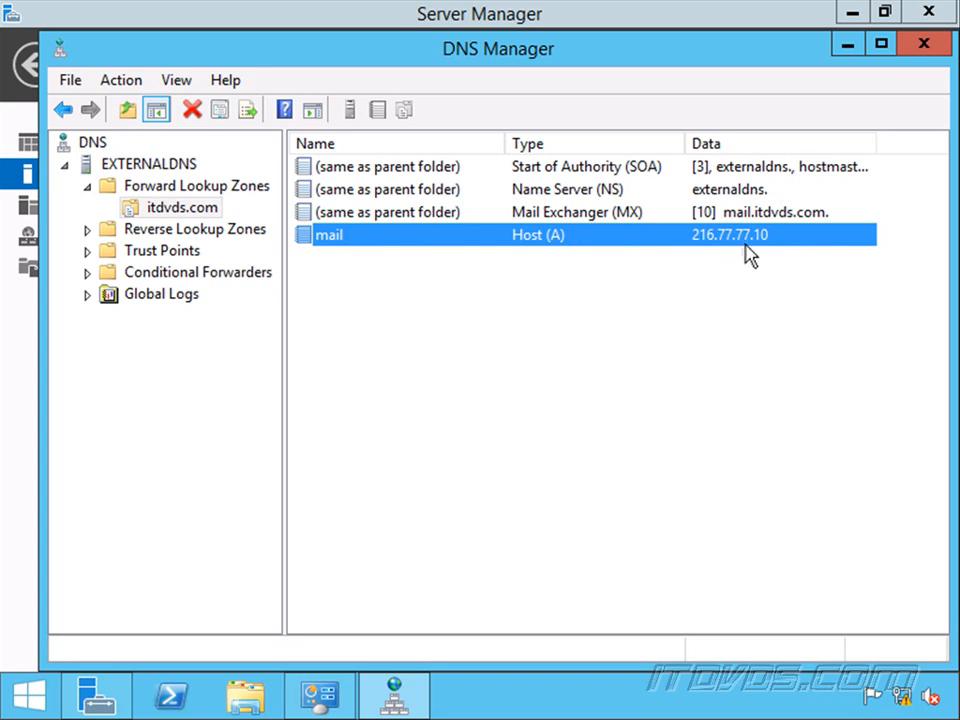